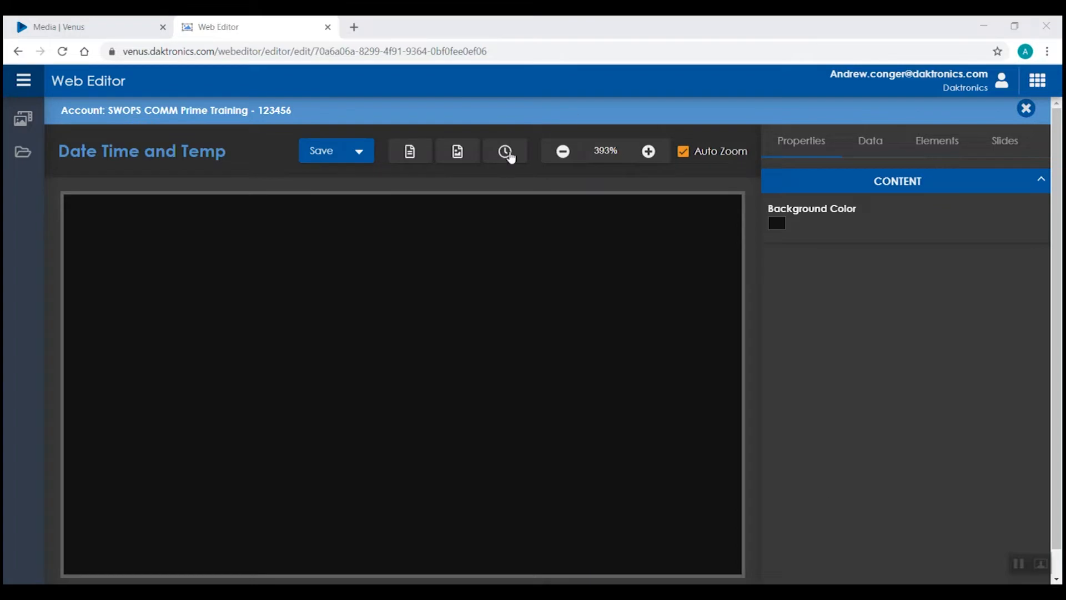
# Step: Start creating a new Date/Time element from the toolbar clock button
pyautogui.click(504, 151)
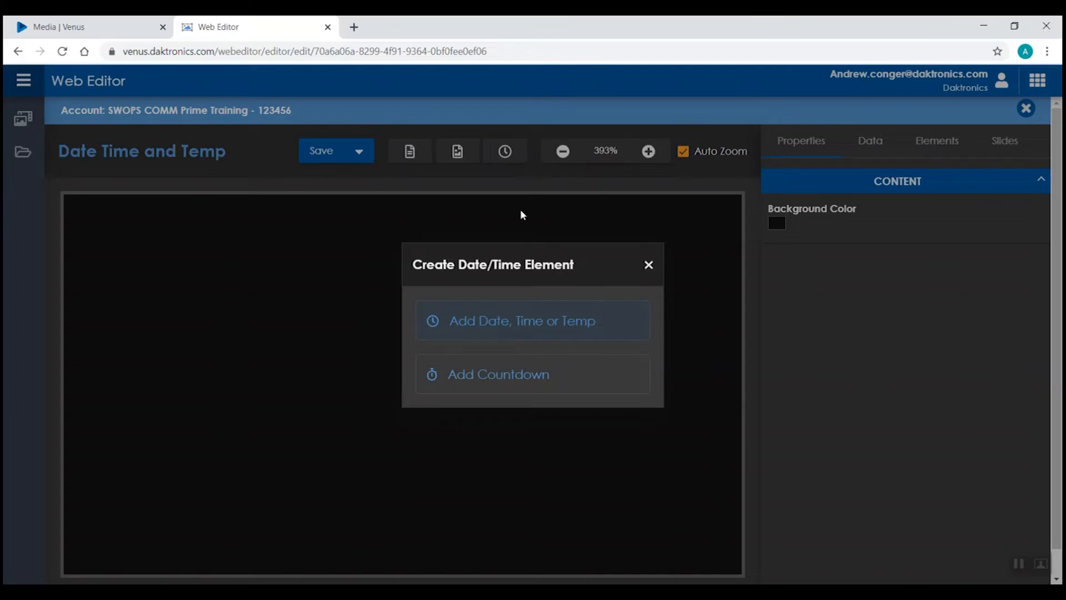
# Step: Add a date/time/temp field and expand the Date and Time option lists
pyautogui.click(532, 320)
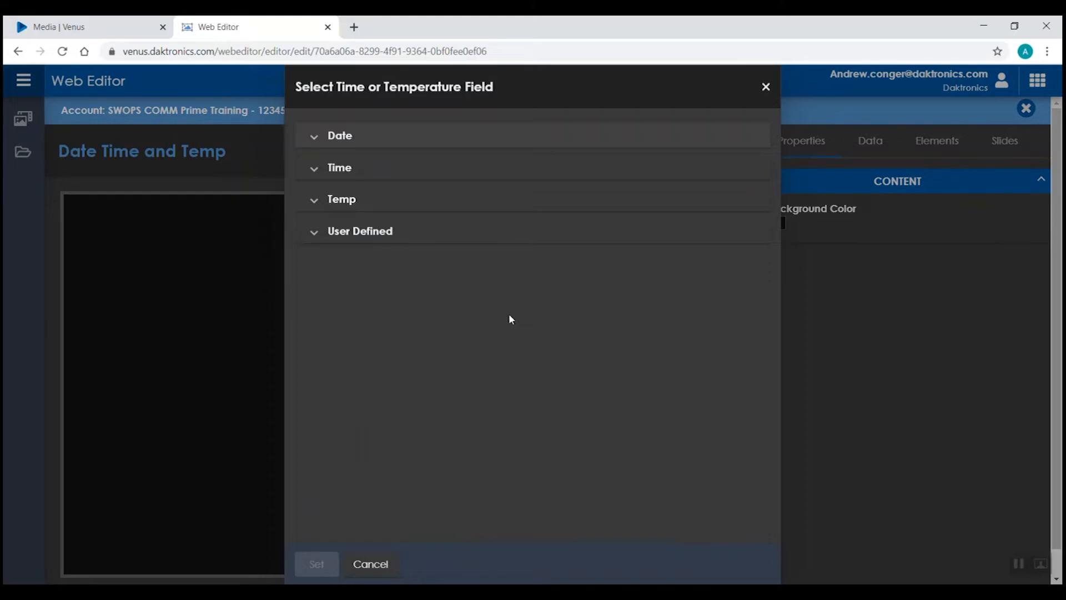
pyautogui.moveTo(511, 320)
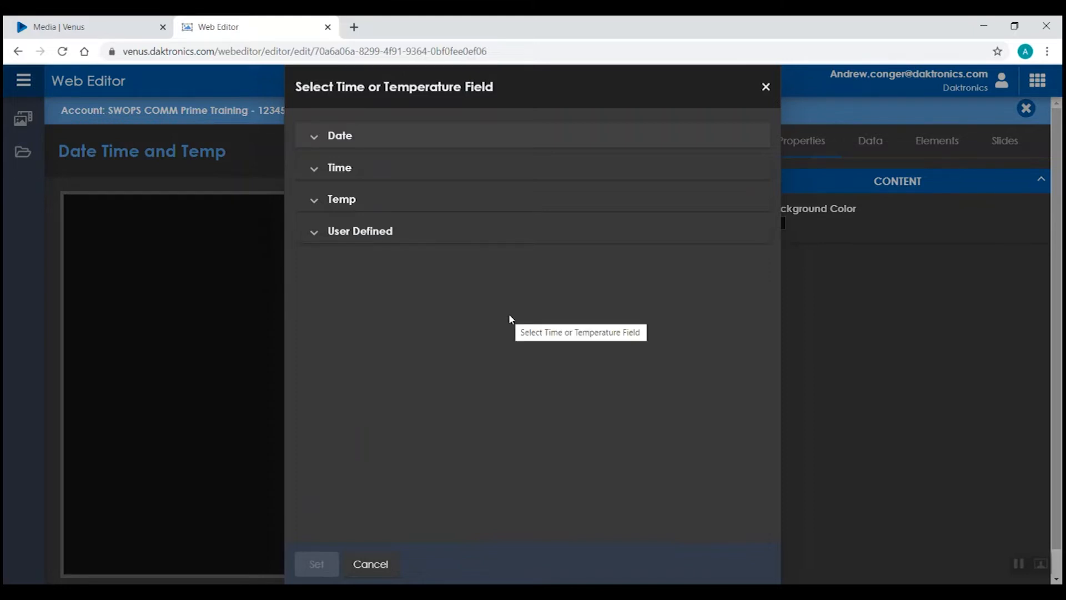
pyautogui.click(340, 135)
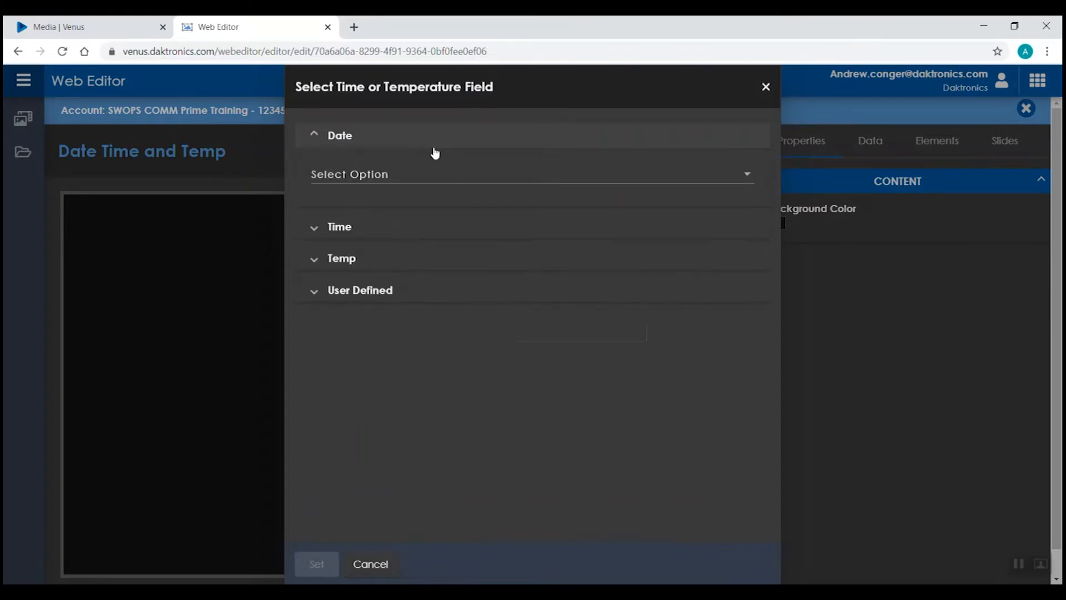
pyautogui.click(531, 174)
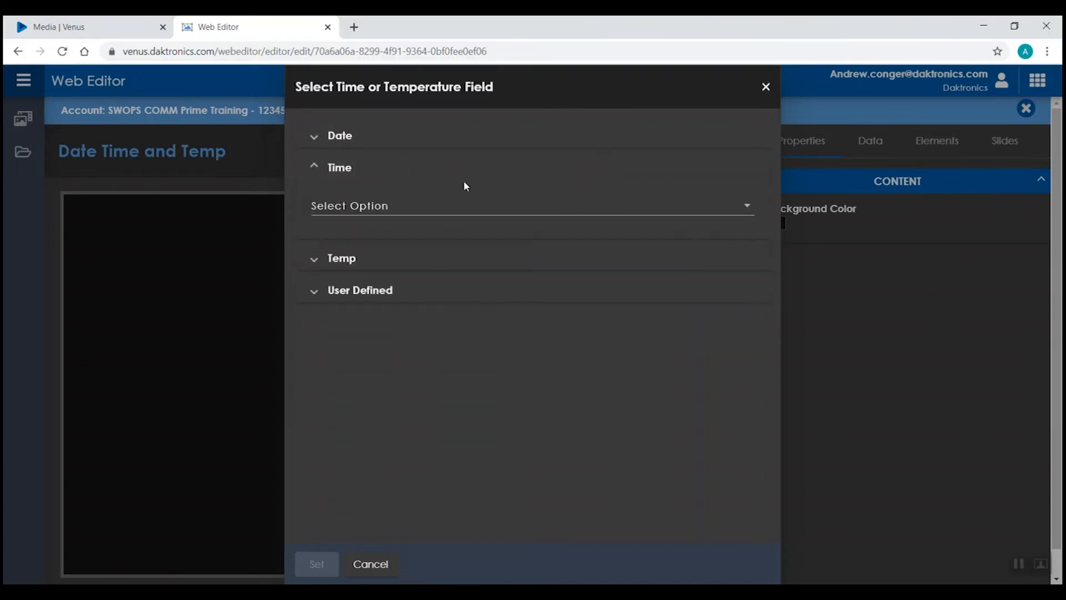
# Step: Browse the time format choices, then switch to the Fahrenheit/Celsius temperature formats
pyautogui.click(531, 206)
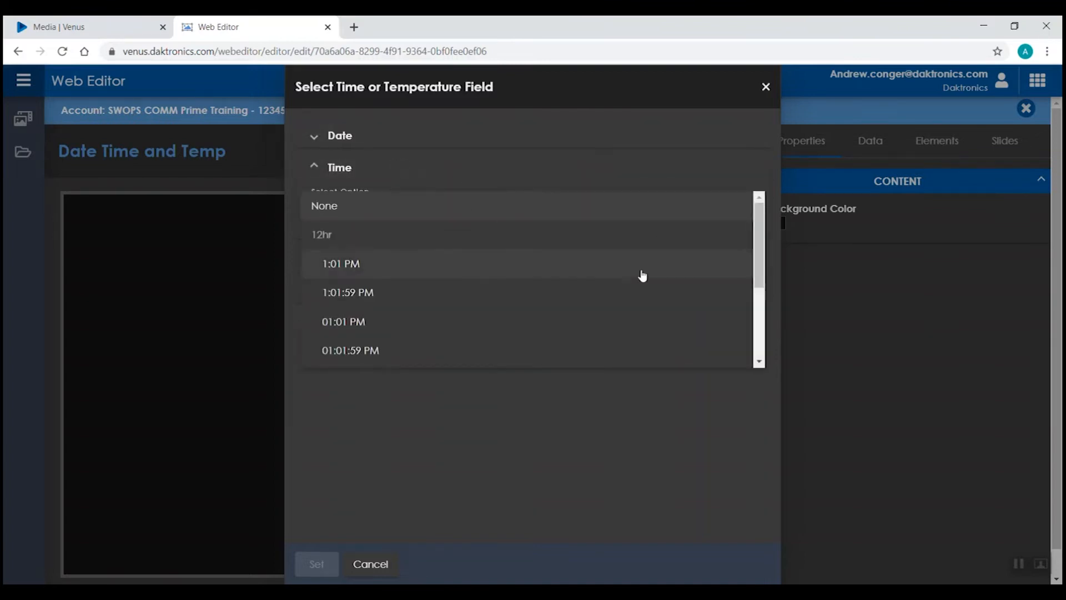
pyautogui.scroll(-3)
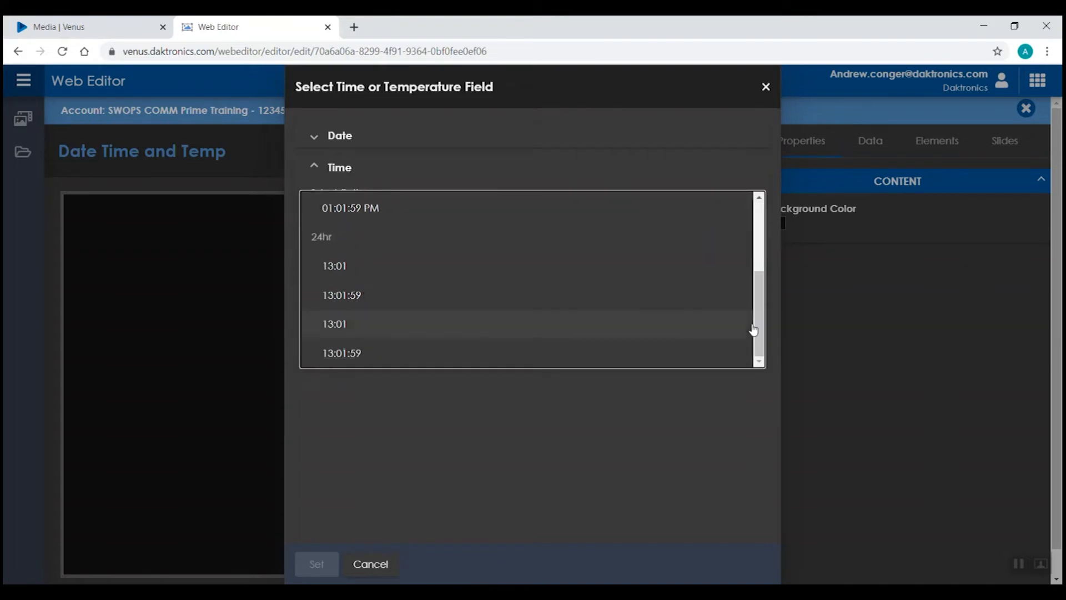
pyautogui.moveTo(660, 339)
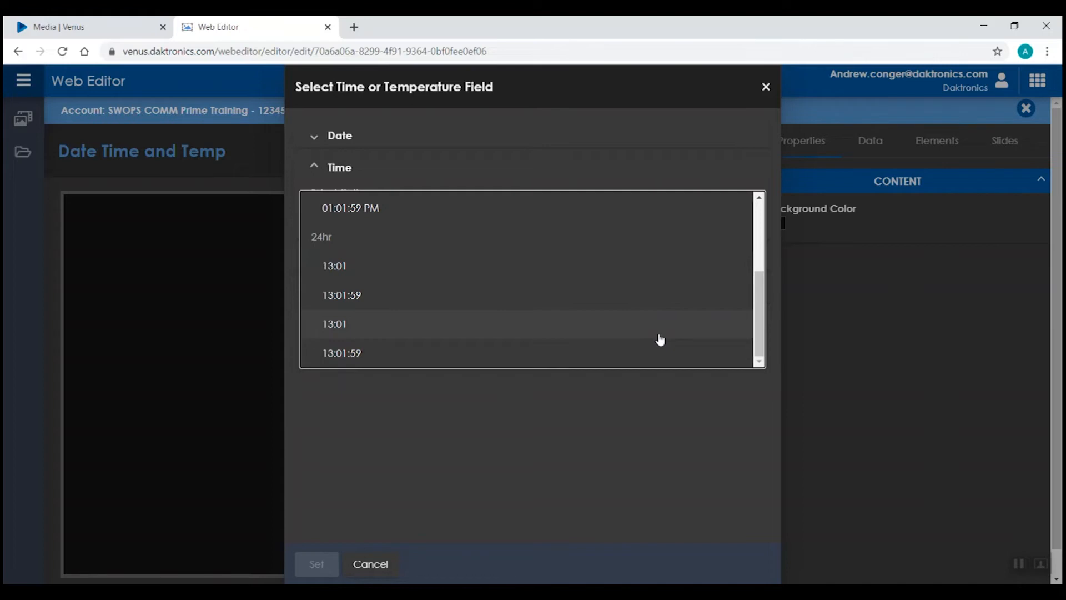
pyautogui.click(340, 168)
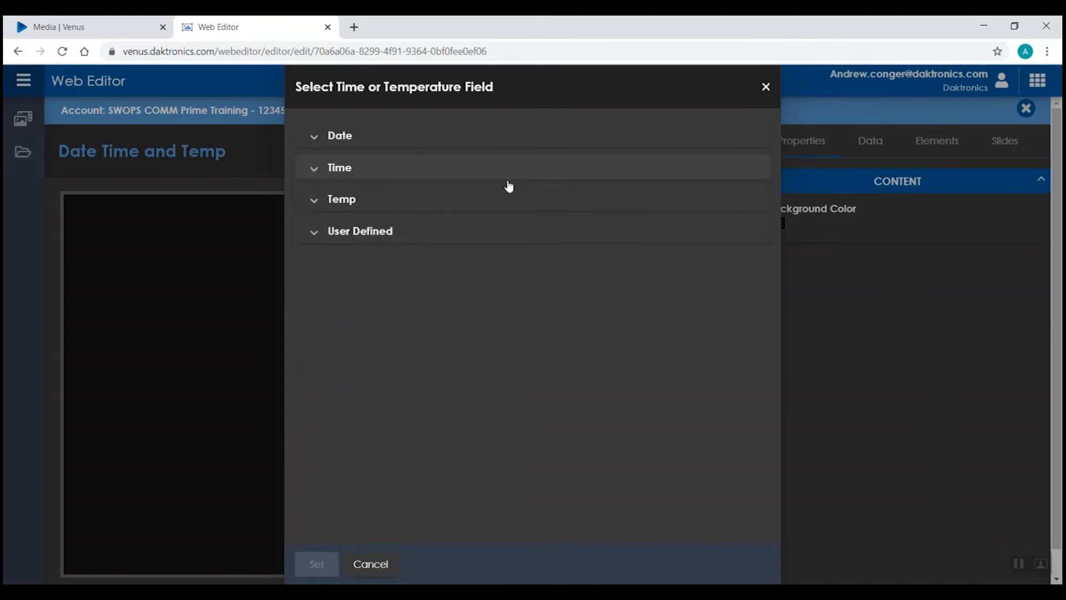
pyautogui.click(341, 199)
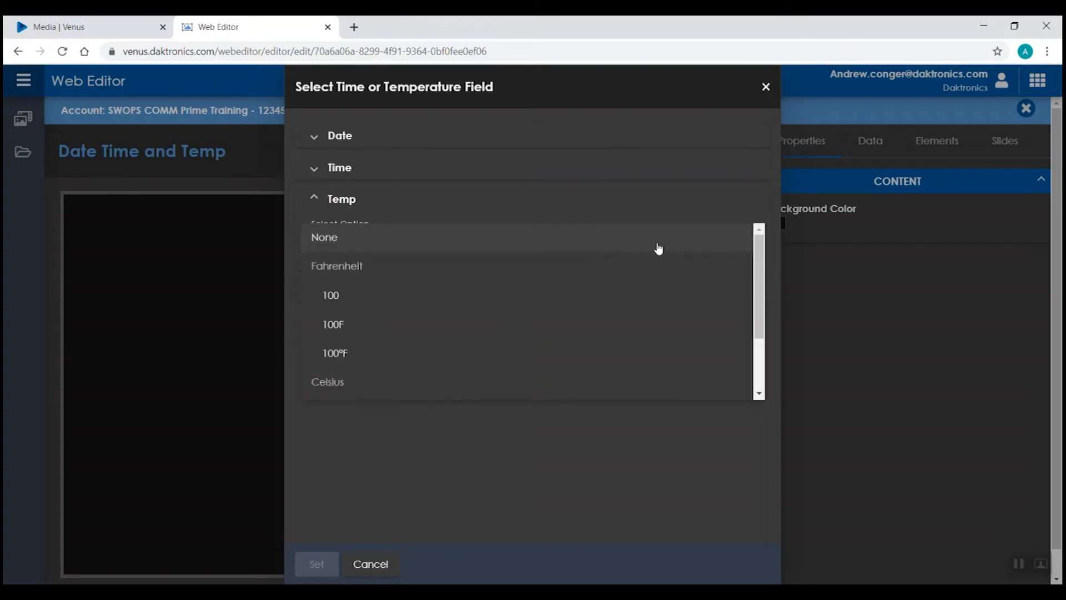
pyautogui.scroll(-3)
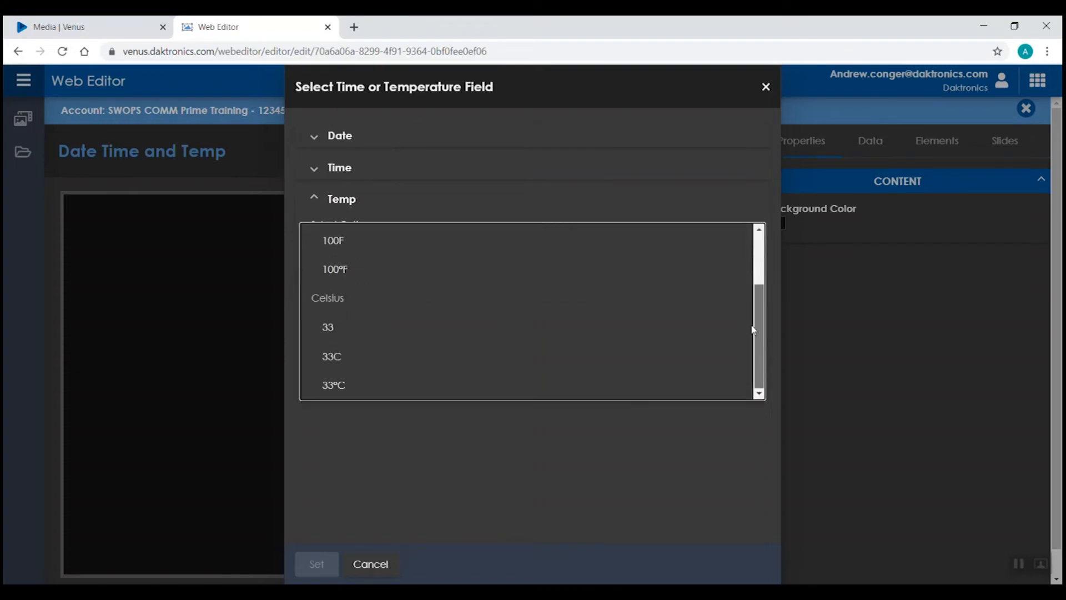
pyautogui.moveTo(756, 332)
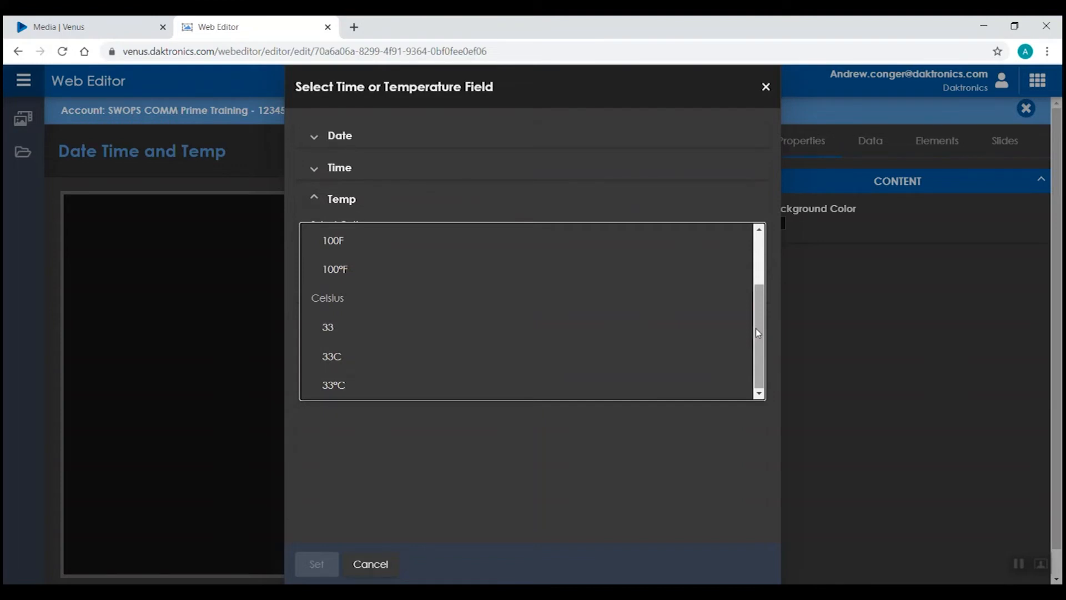
pyautogui.moveTo(556, 198)
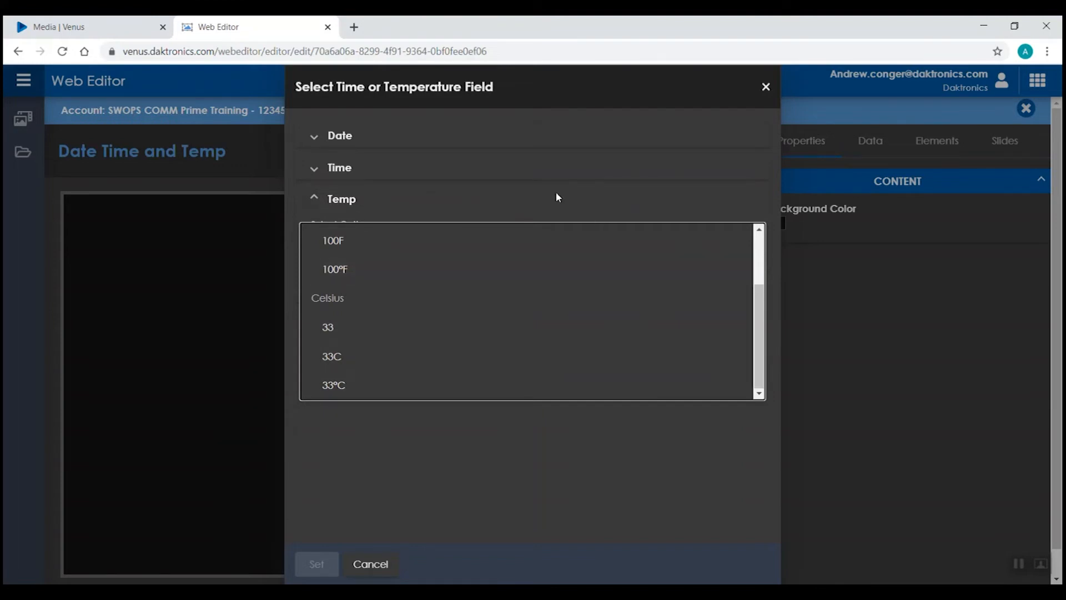
# Step: Build a User Defined format from year and month tokens, previewing 2020 January
pyautogui.click(360, 231)
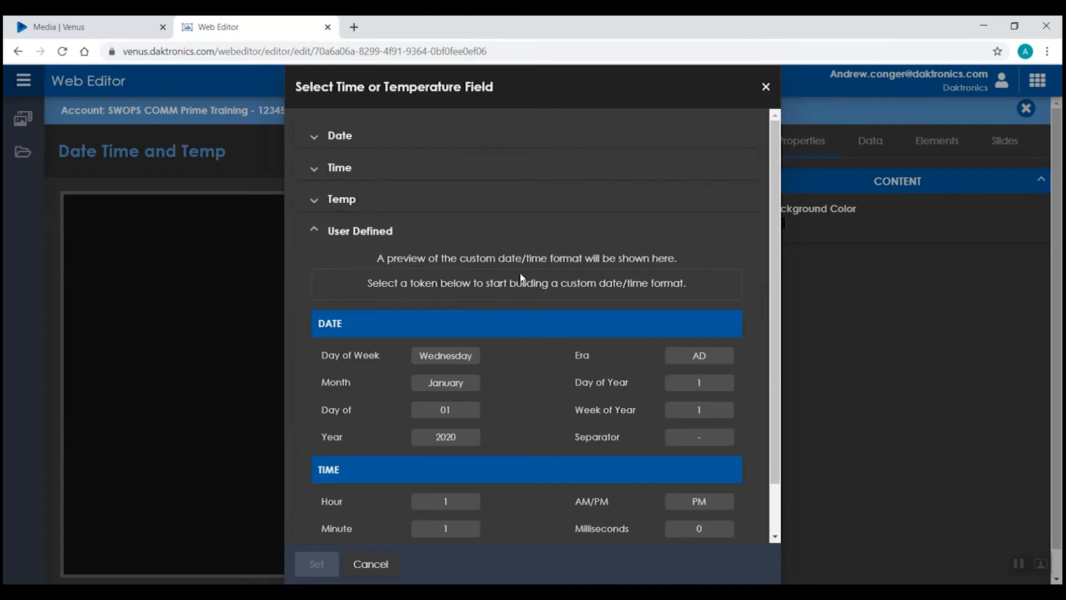
pyautogui.scroll(-3)
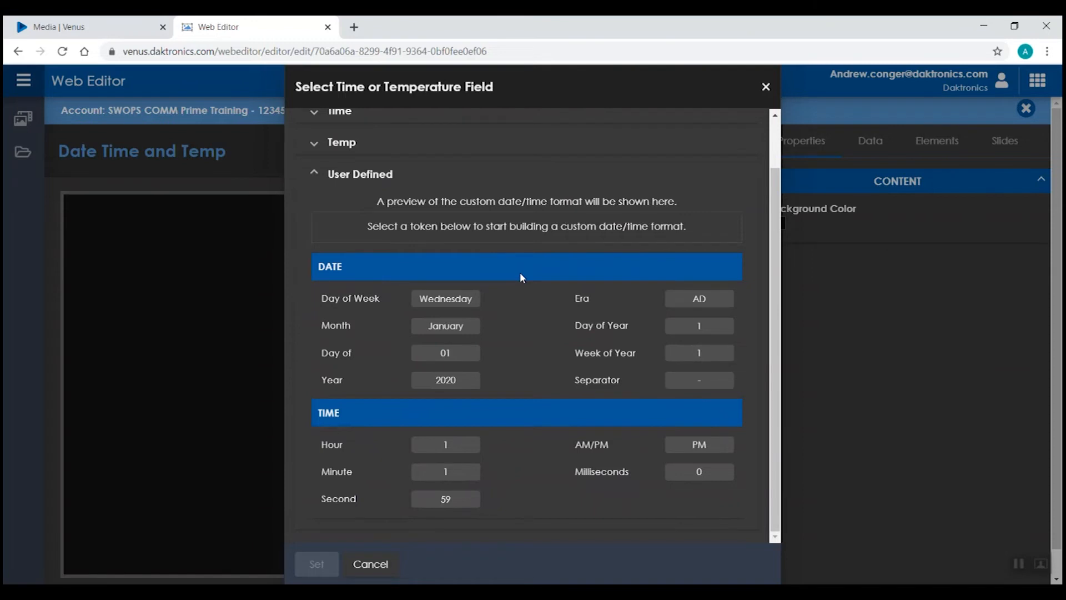
pyautogui.click(444, 380)
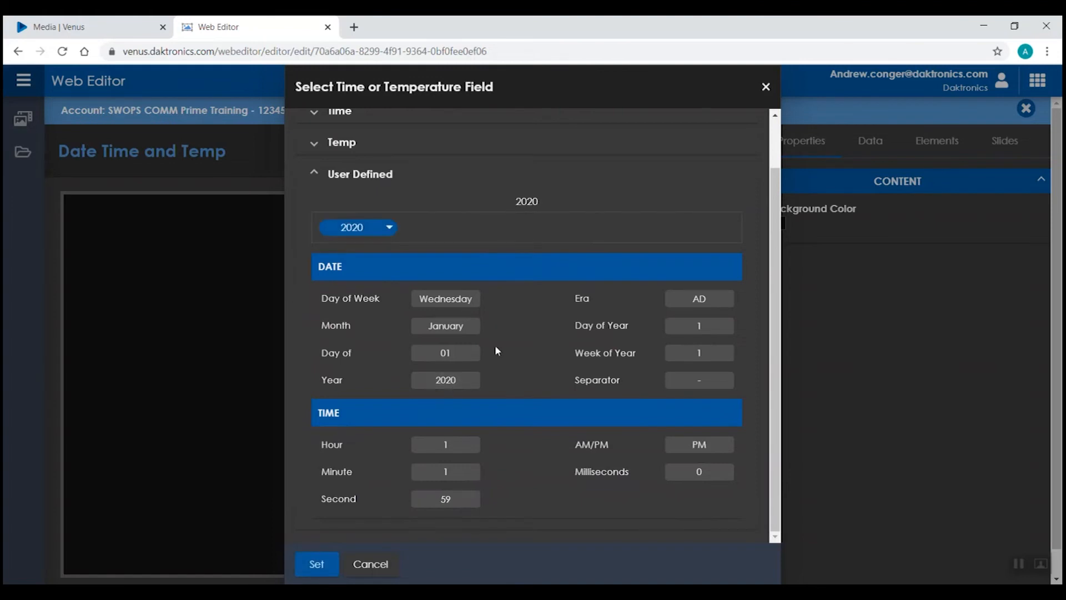
pyautogui.click(388, 226)
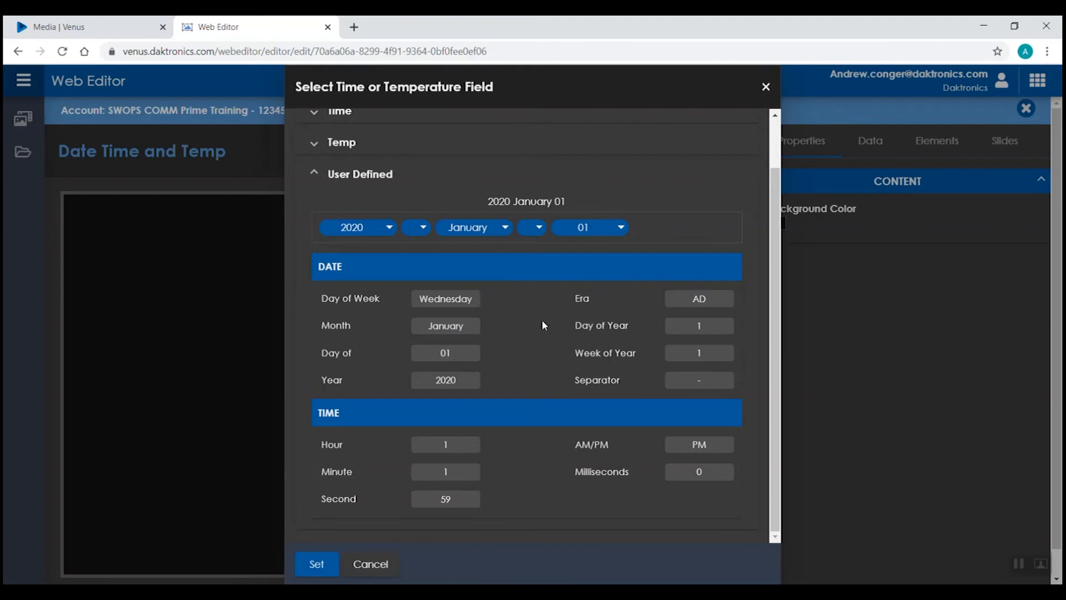
pyautogui.moveTo(427, 246)
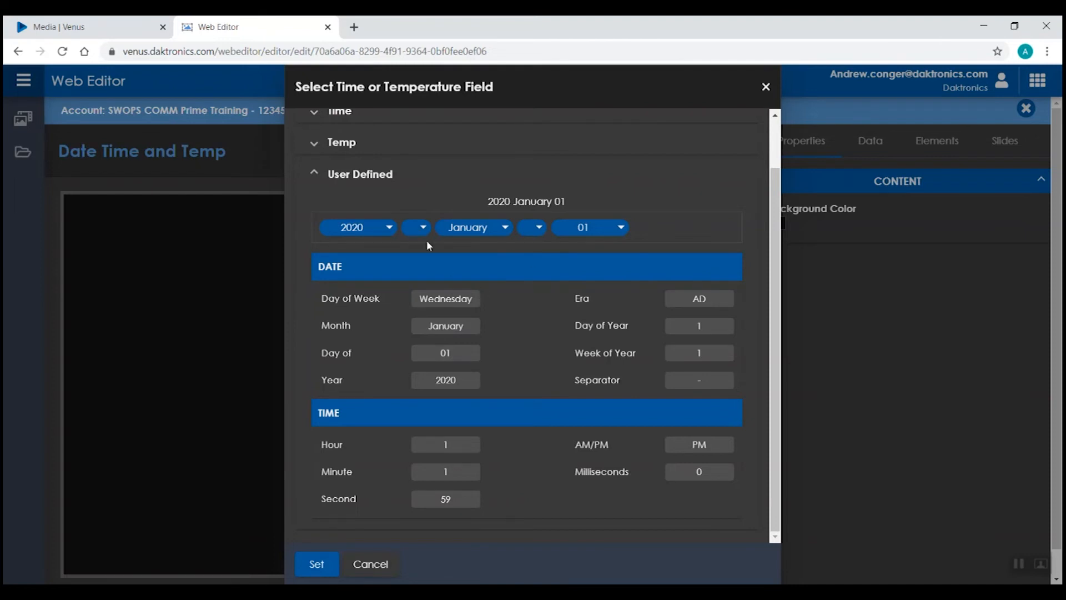
pyautogui.moveTo(427, 257)
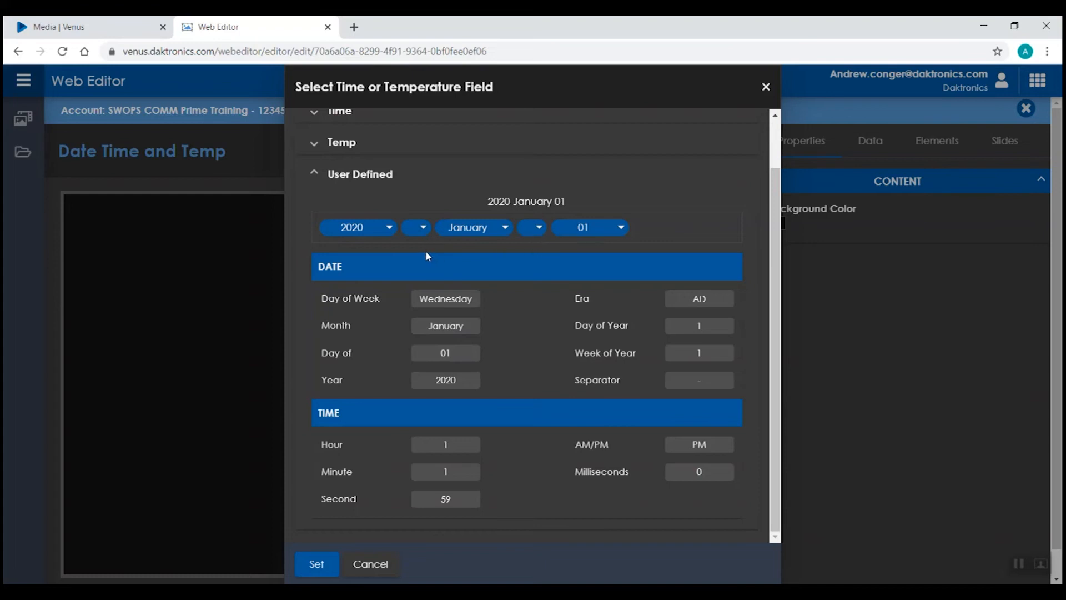
# Step: Set slash separators and a four-digit year so the sign reads 2020/01/01, and apply it
pyautogui.click(415, 226)
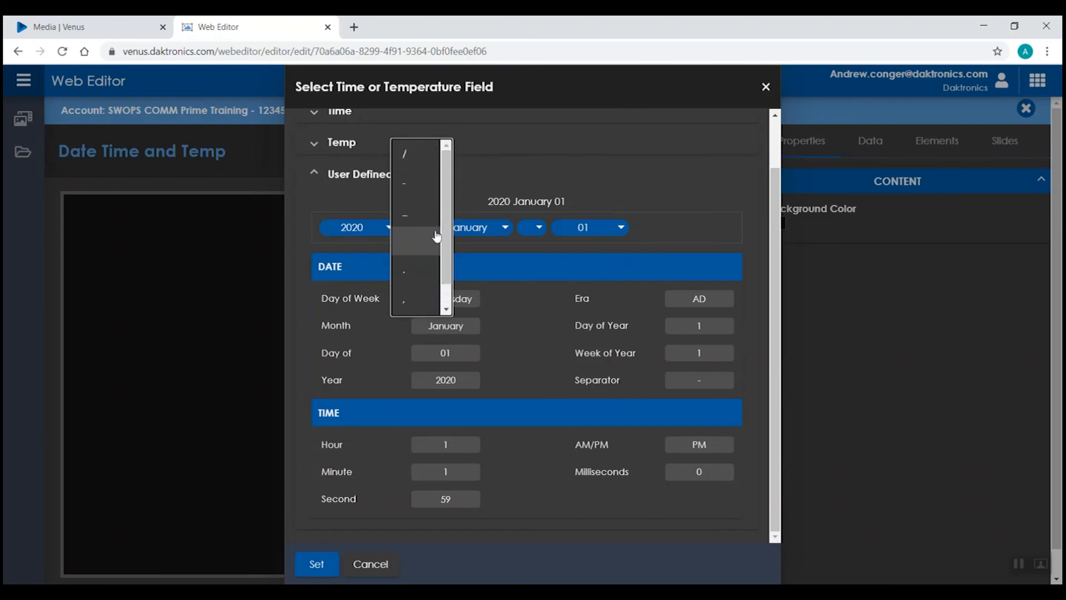
pyautogui.scroll(-3)
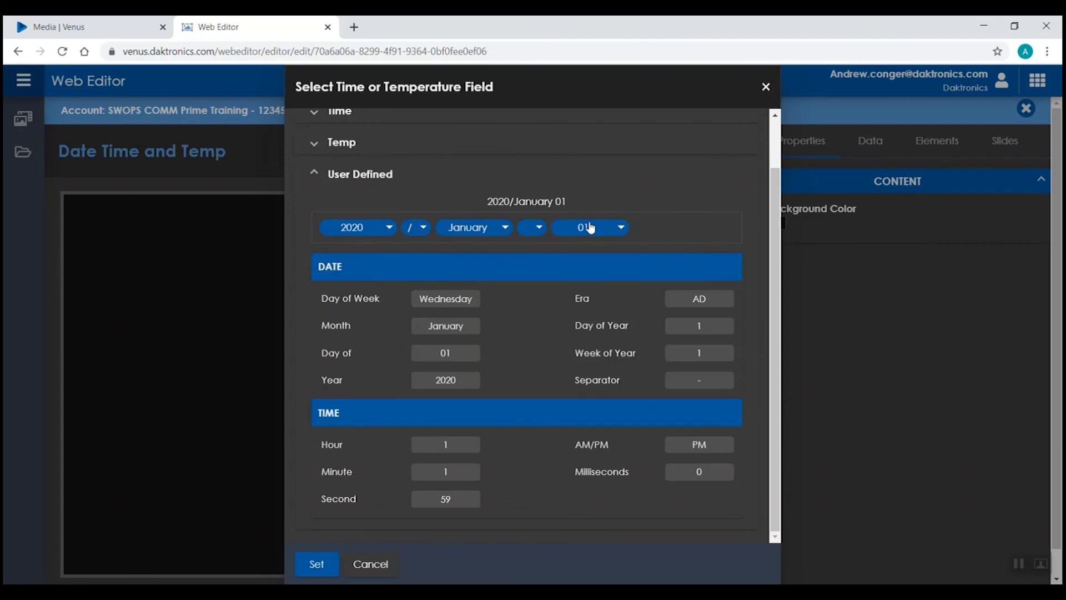
pyautogui.click(357, 226)
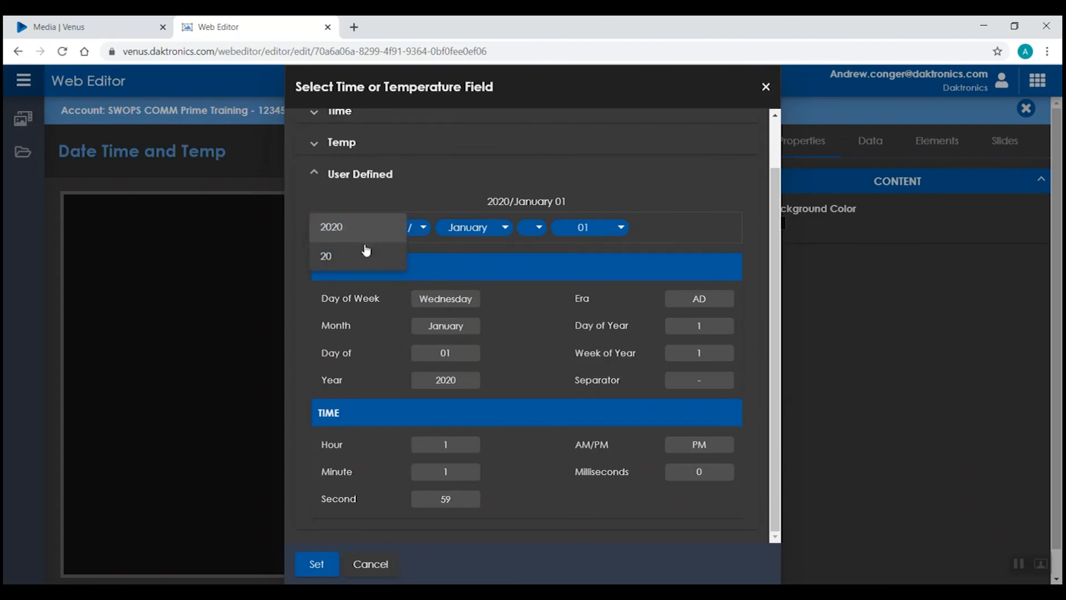
pyautogui.click(504, 227)
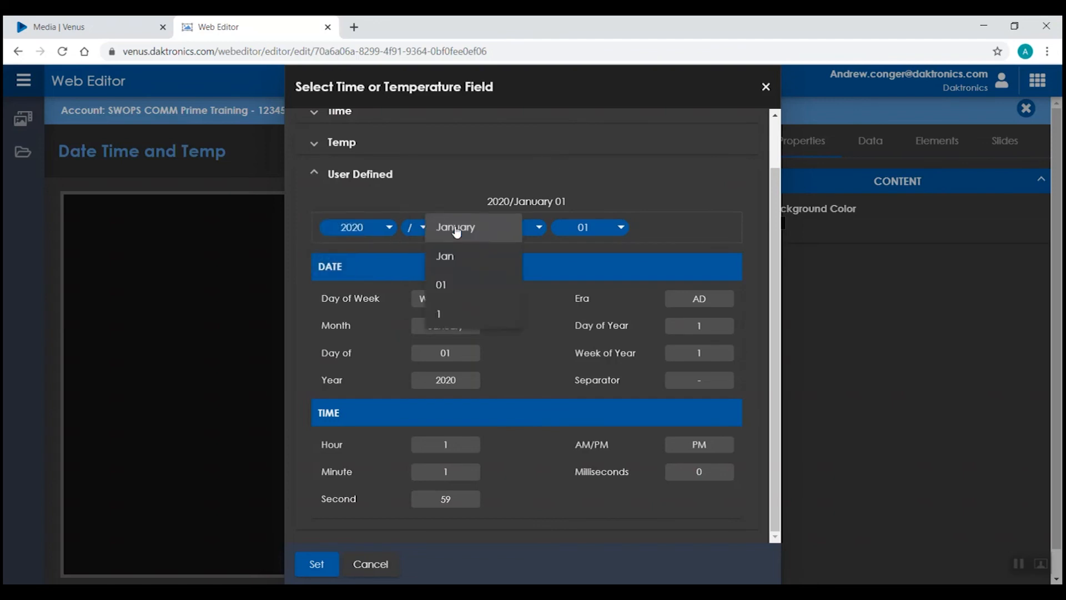
pyautogui.moveTo(464, 284)
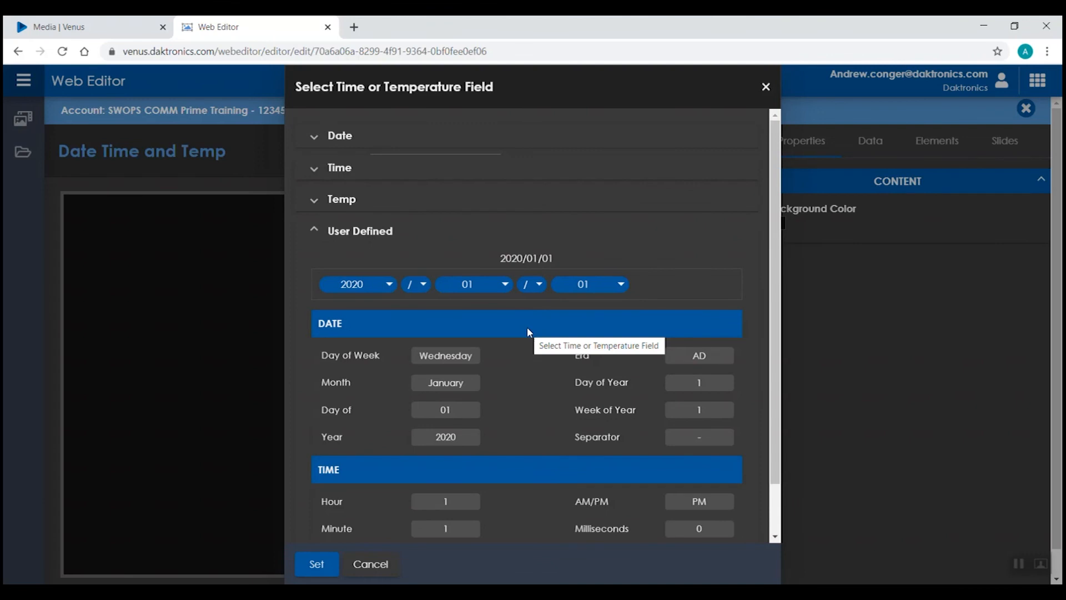
pyautogui.moveTo(512, 311)
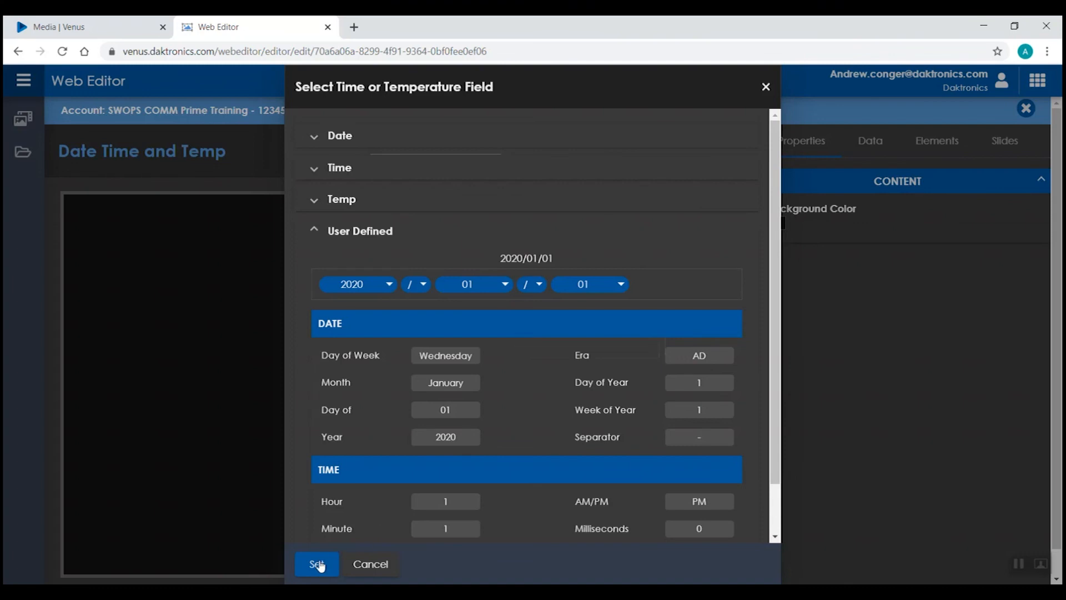
pyautogui.click(317, 564)
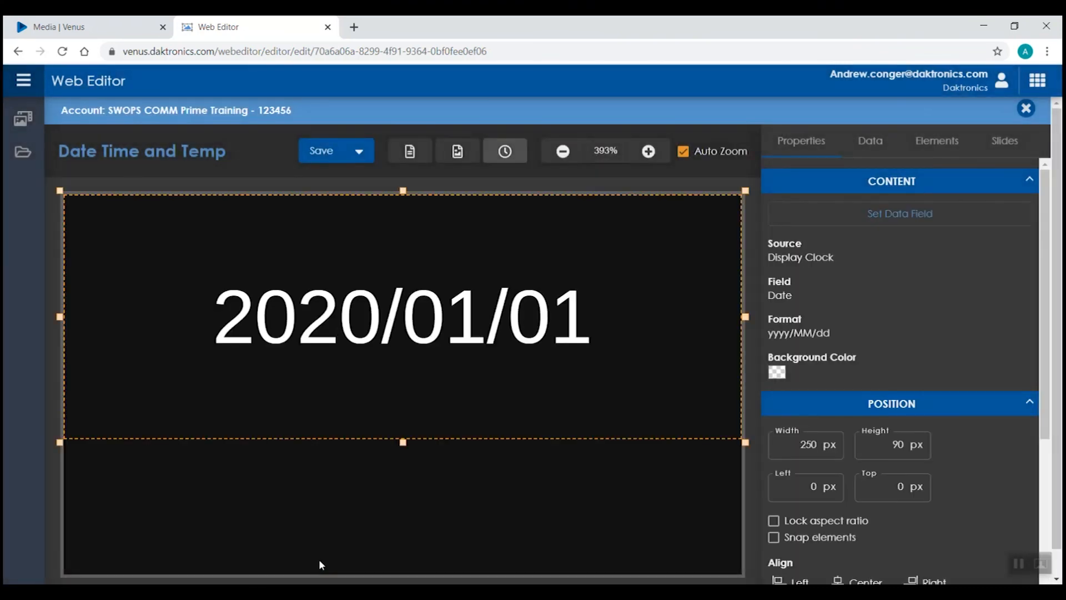
pyautogui.click(897, 231)
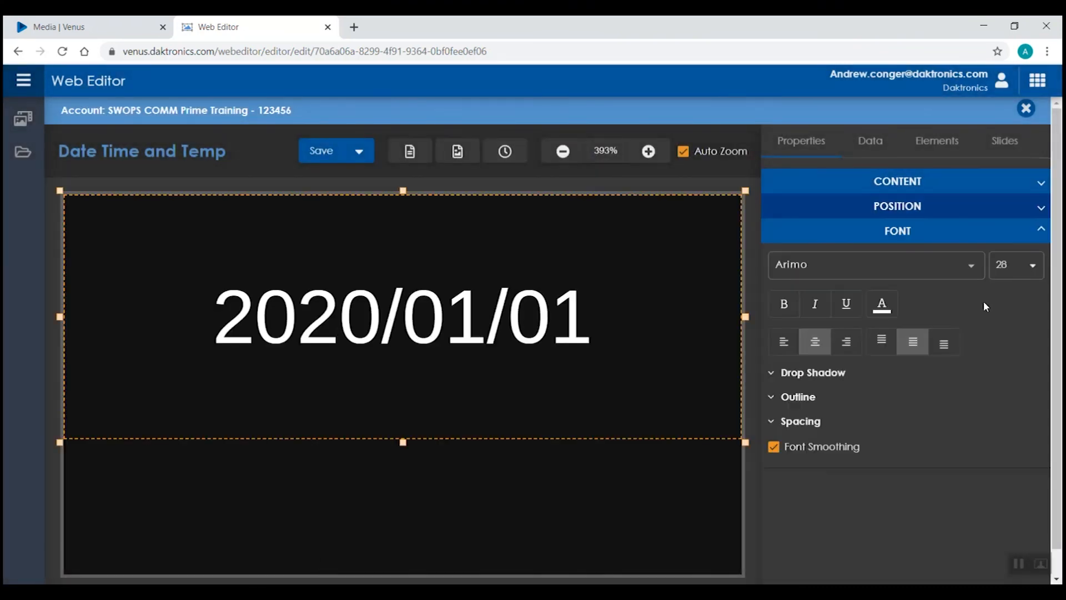